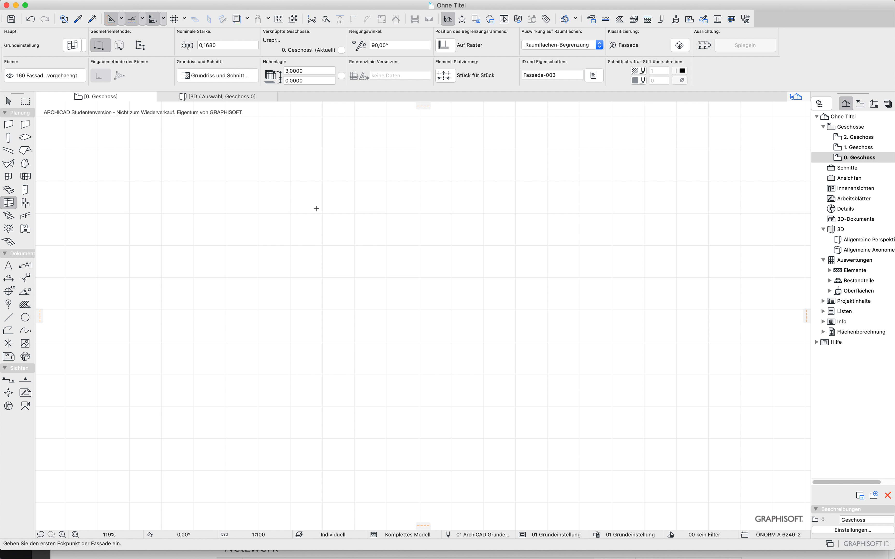
pyautogui.moveTo(10, 202)
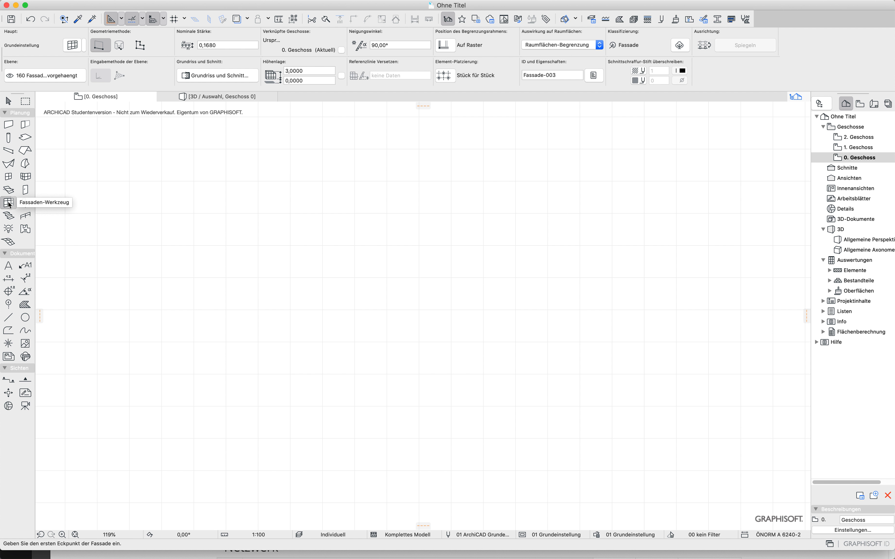
pyautogui.moveTo(268, 165)
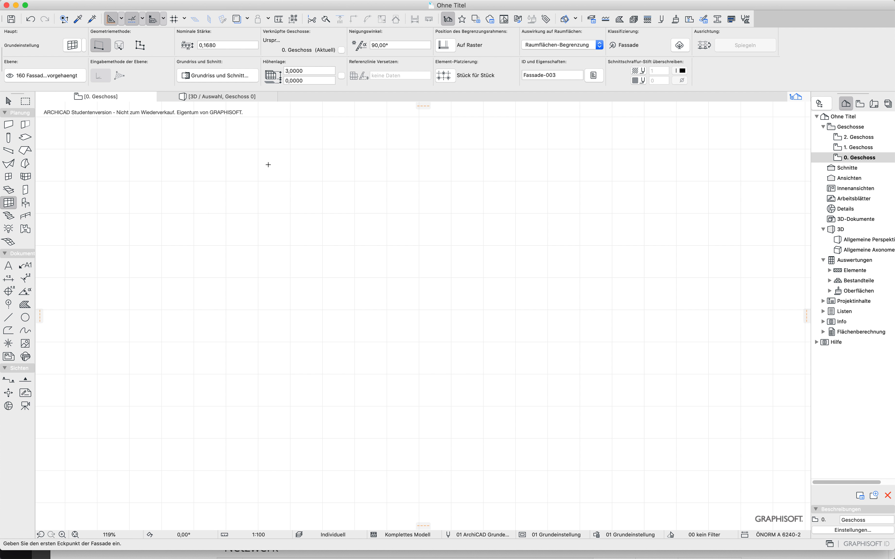
pyautogui.moveTo(33, 129)
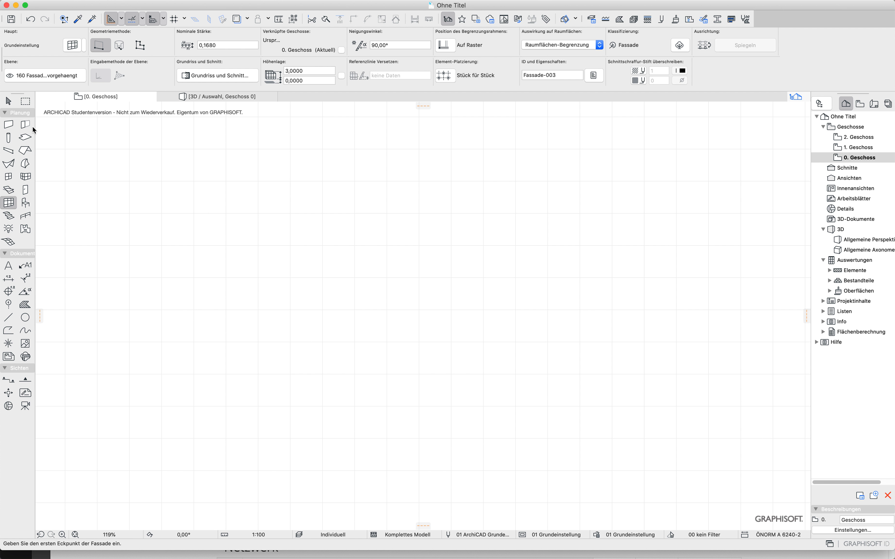
# - In the facade defaults keep the reference line offset at panel centre and edit its 0 value
pyautogui.click(72, 45)
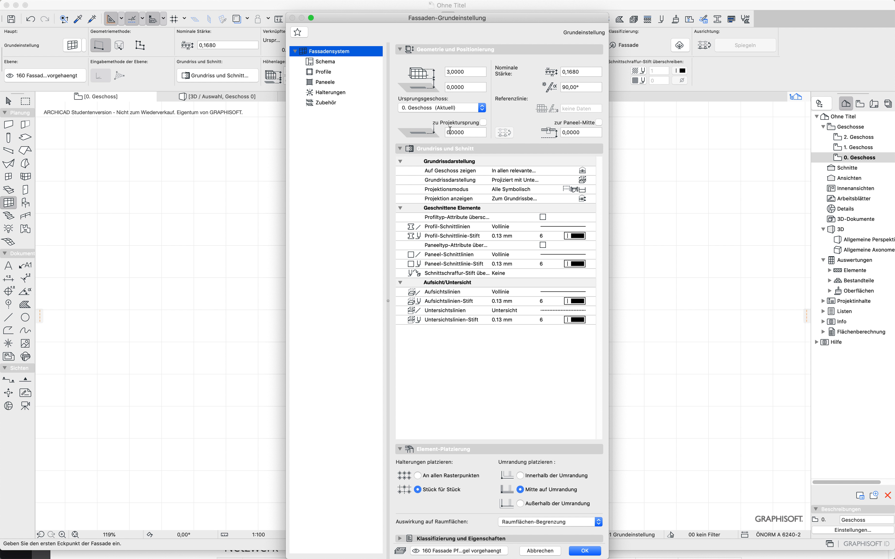
pyautogui.moveTo(534, 107)
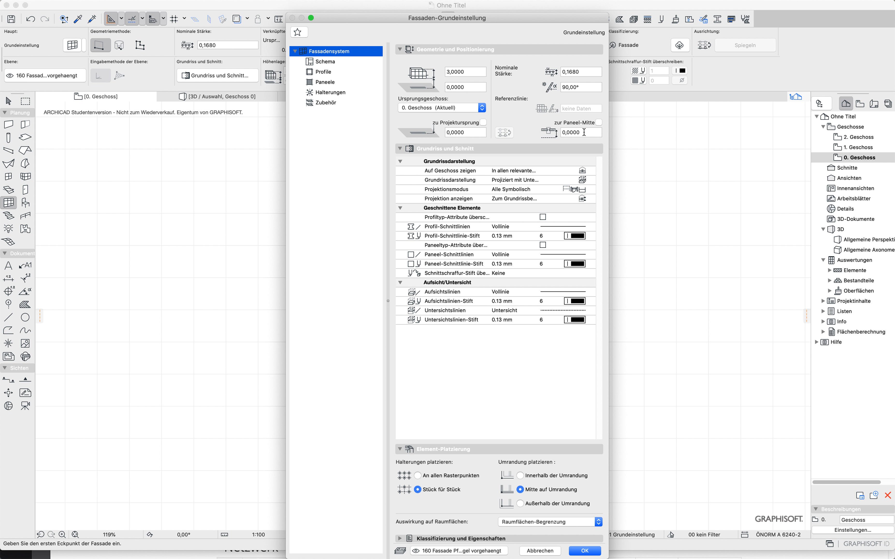
pyautogui.click(598, 123)
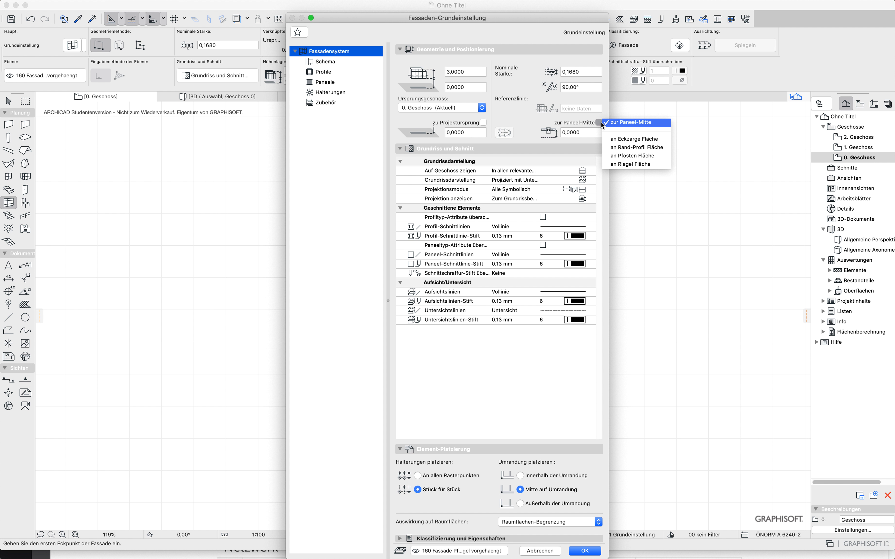
pyautogui.moveTo(550, 112)
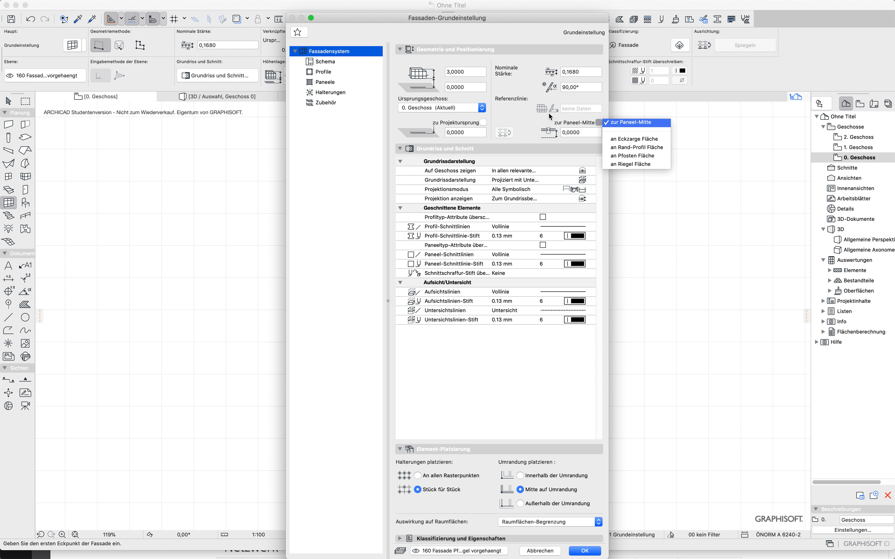
pyautogui.moveTo(599, 140)
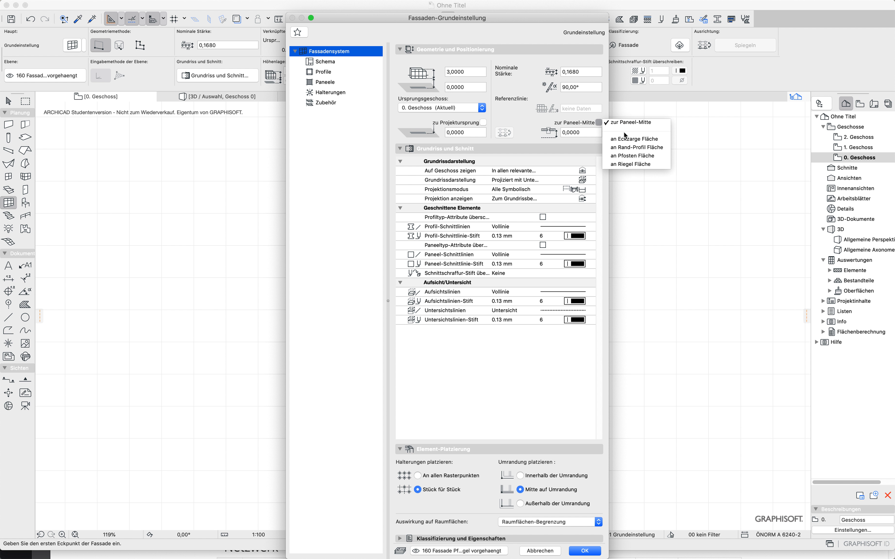
pyautogui.click(628, 122)
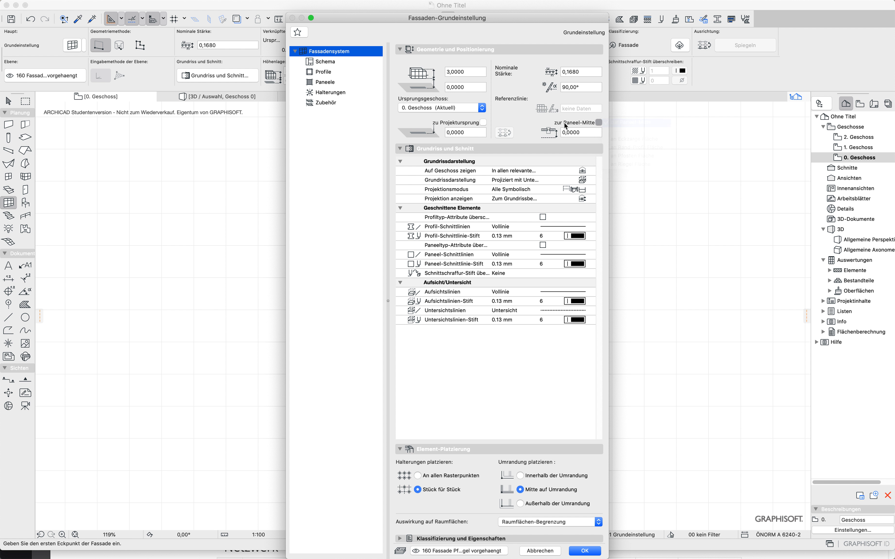
pyautogui.click(581, 132)
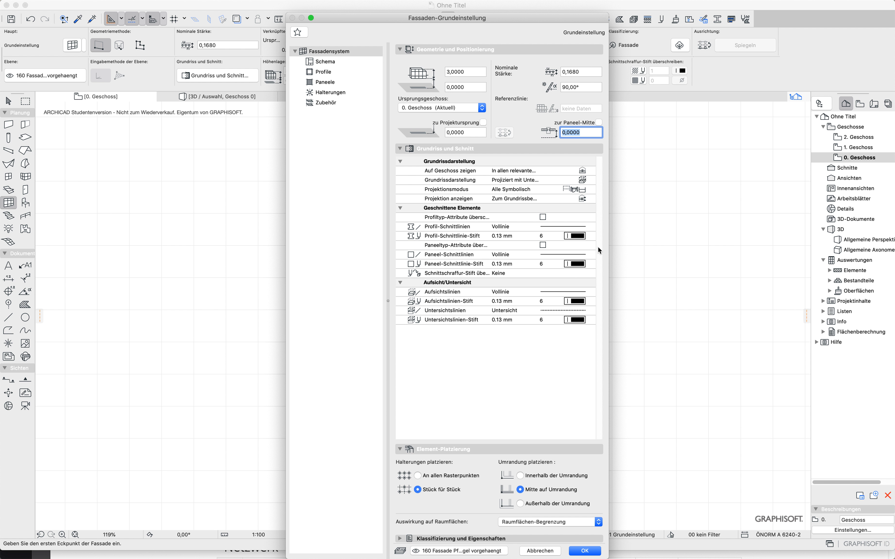
pyautogui.moveTo(614, 403)
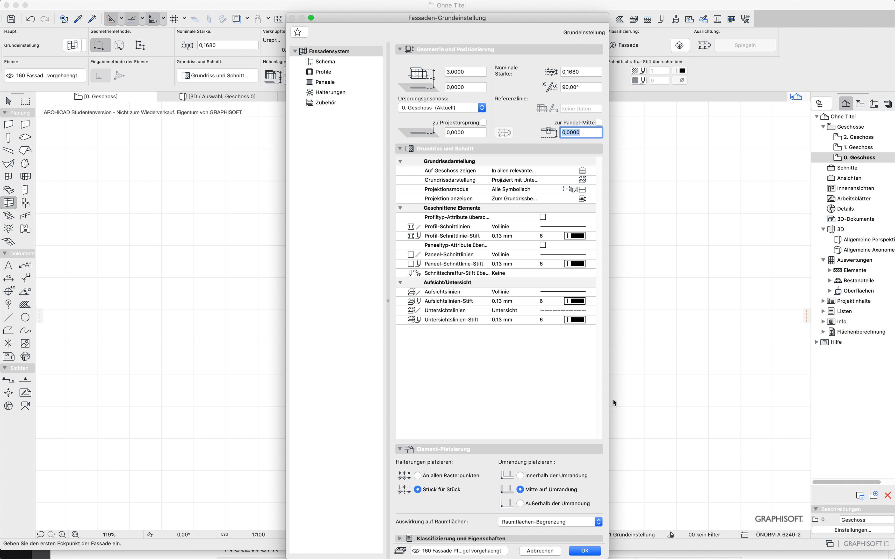
pyautogui.moveTo(584, 186)
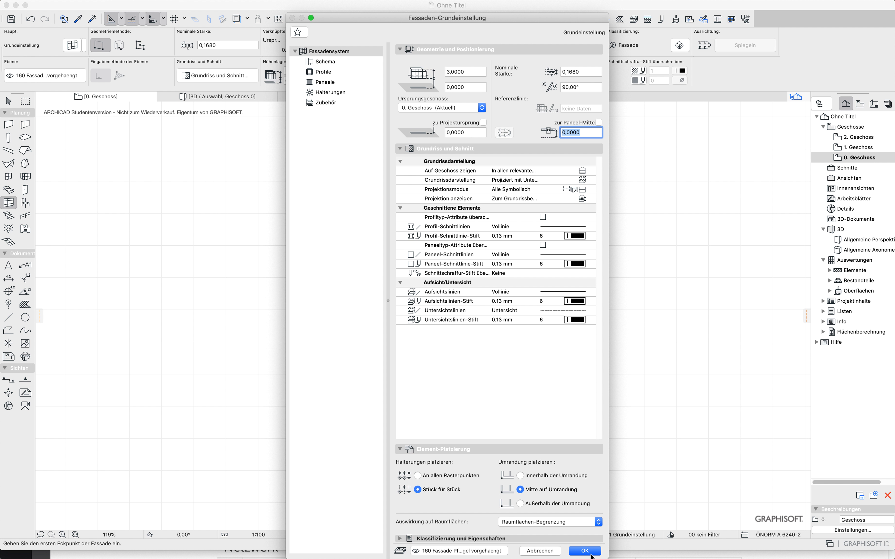
# - Confirm the facade default settings with OK
pyautogui.click(585, 551)
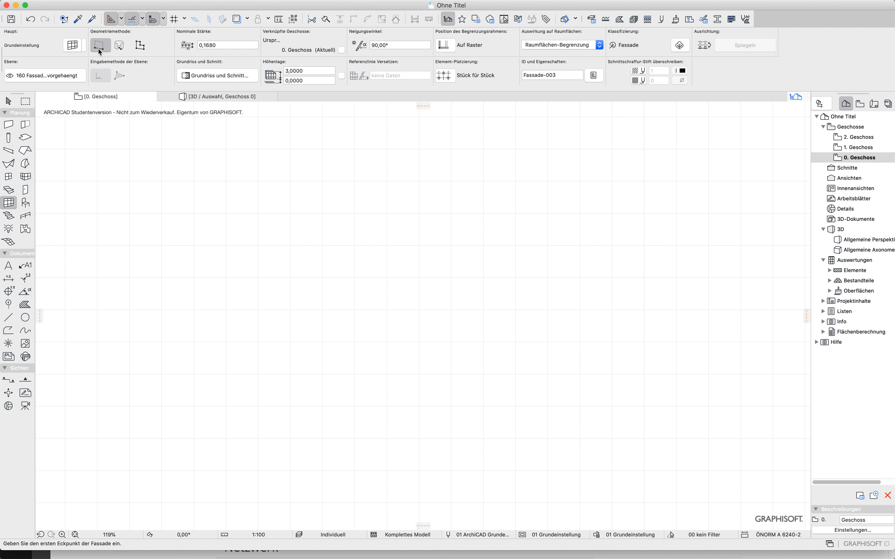
pyautogui.moveTo(235, 164)
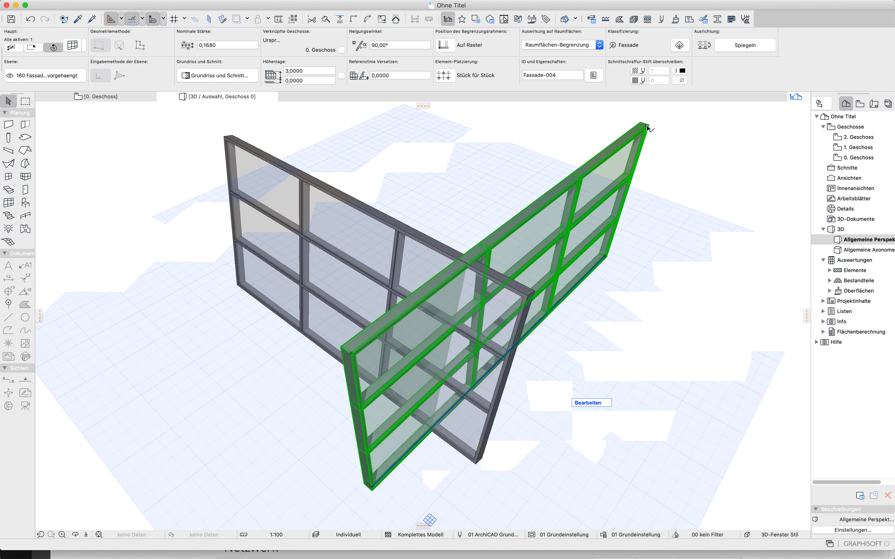
# - Orbit the 3D view to look down on both crossing facades
pyautogui.moveTo(646, 124); pyautogui.dragTo(621, 118)
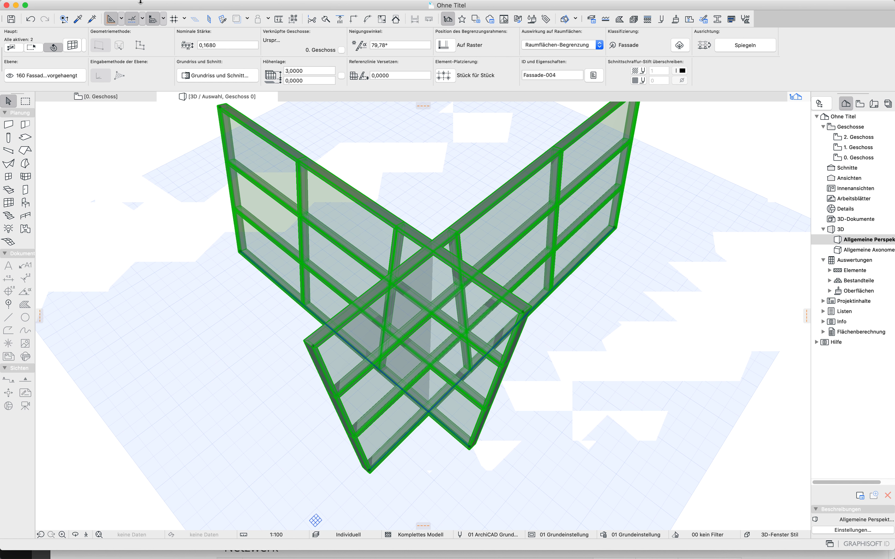
# - Apply Planung > Fassade > Fassade splitten to cut the left facade at the crossing
pyautogui.click(183, 5)
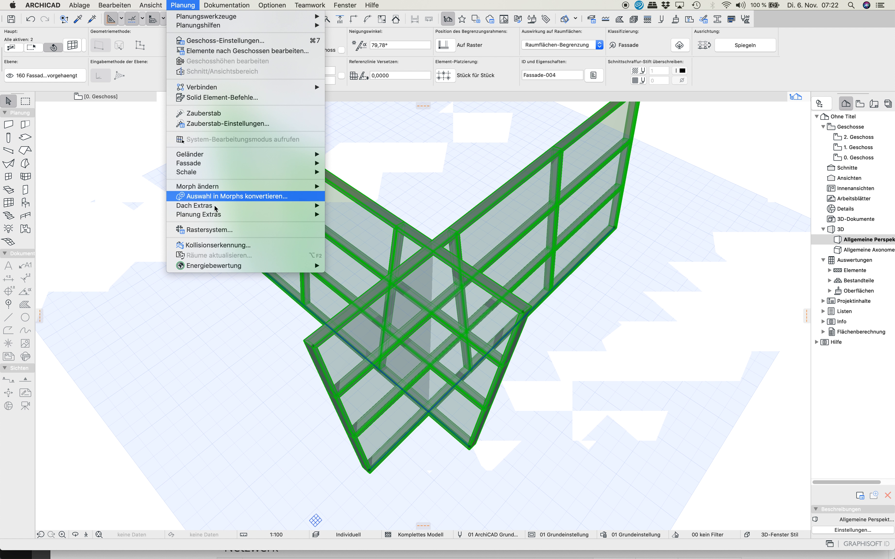
pyautogui.moveTo(238, 167)
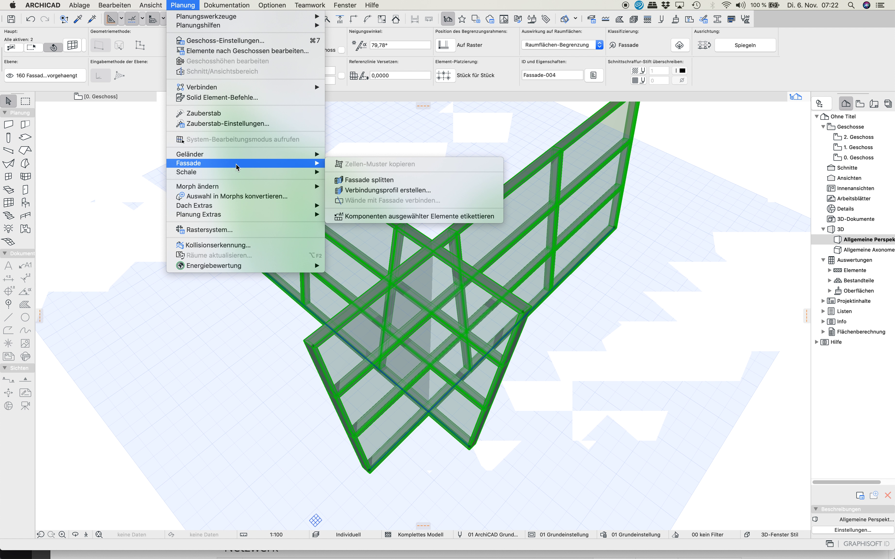
pyautogui.moveTo(363, 182)
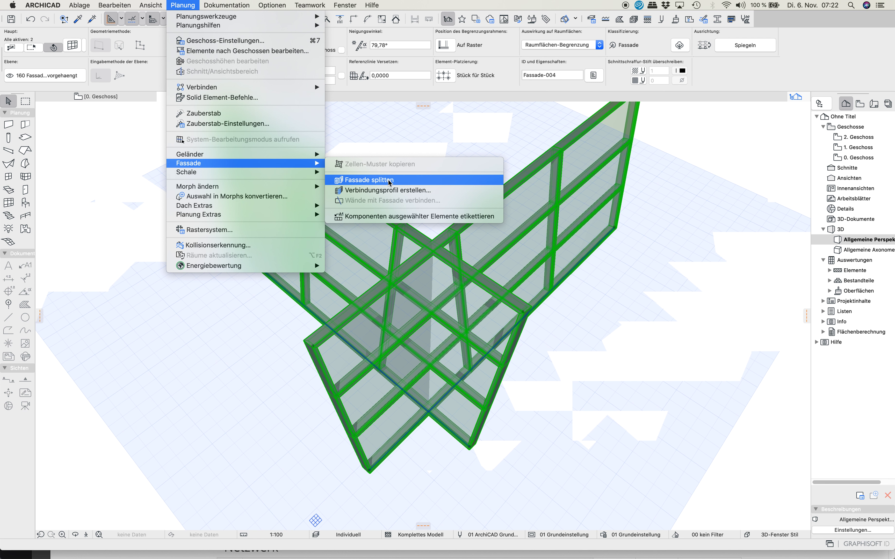
pyautogui.click(373, 181)
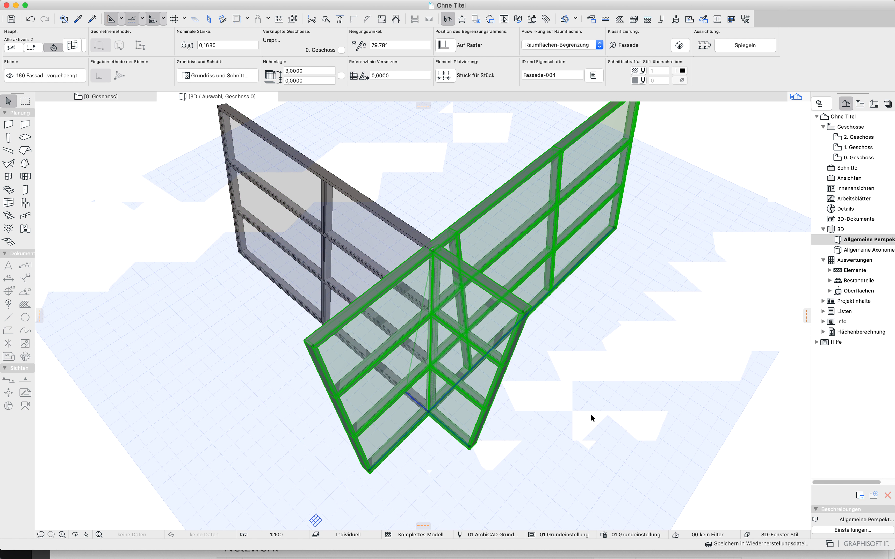
pyautogui.moveTo(342, 198)
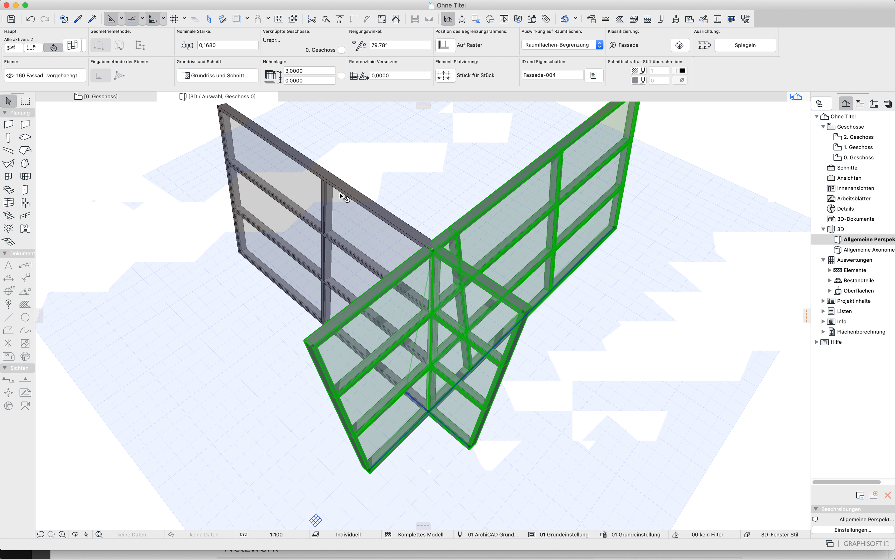
pyautogui.moveTo(479, 401)
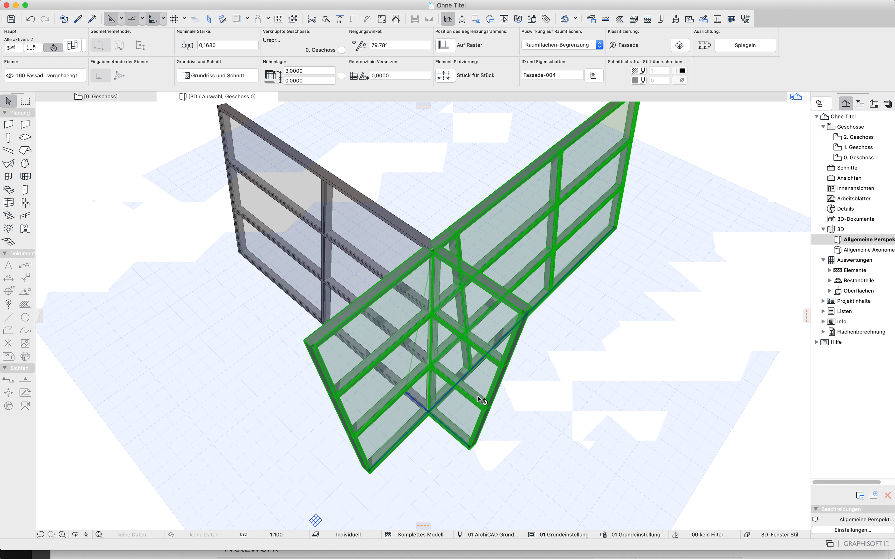
pyautogui.moveTo(327, 246)
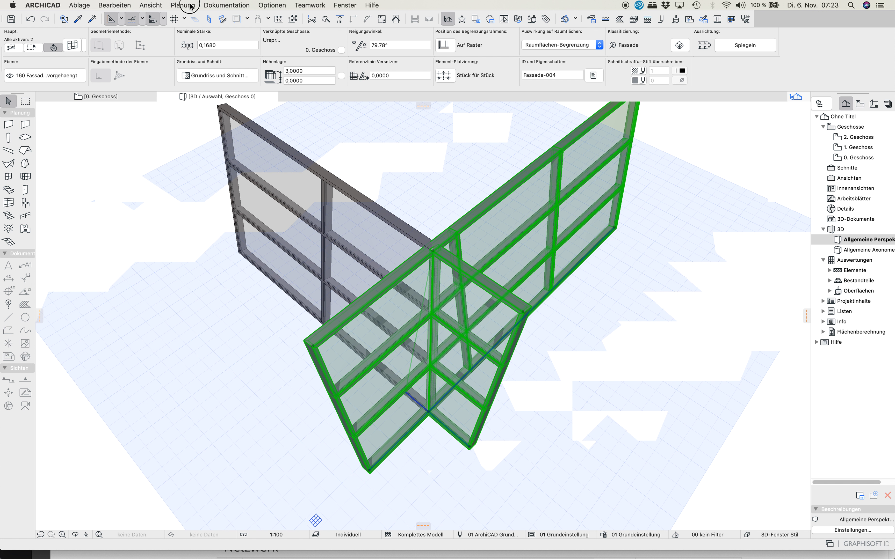
# - Apply Fassade splitten again to cut the right facade at the crossing
pyautogui.click(183, 5)
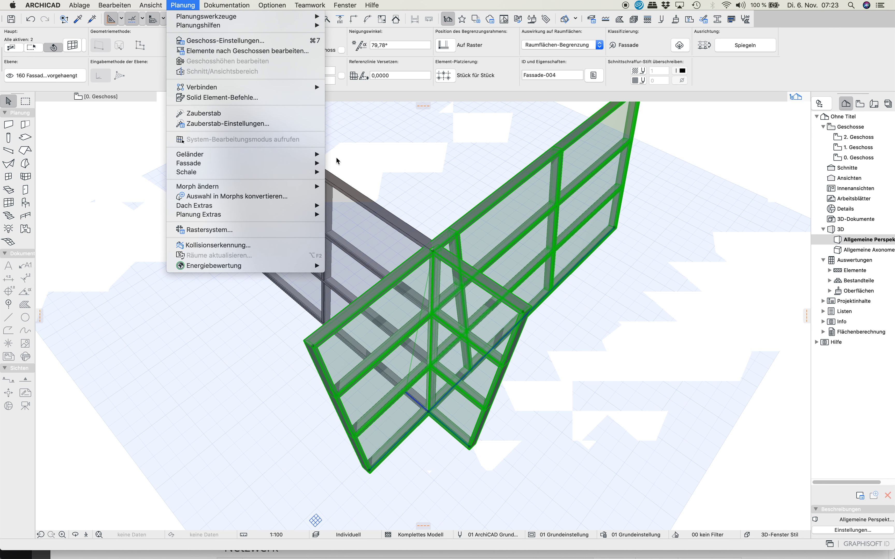
pyautogui.moveTo(188, 163)
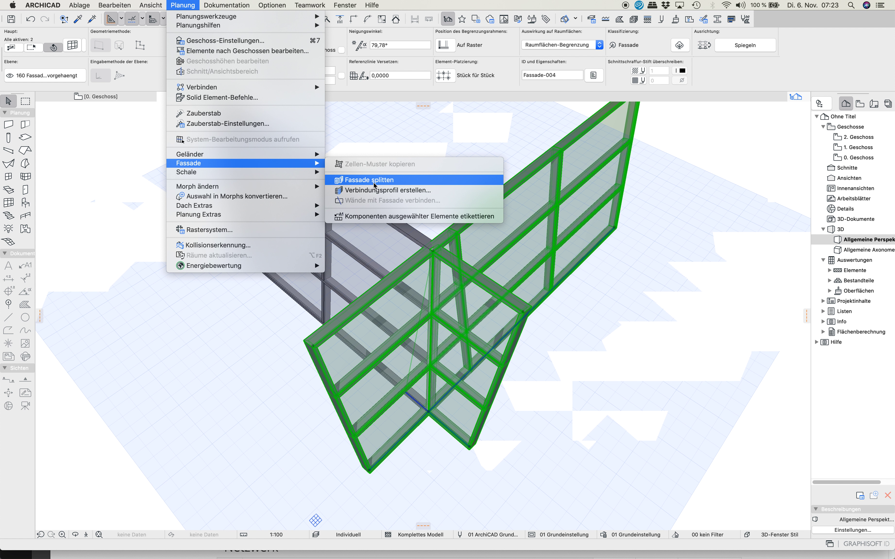
pyautogui.click(374, 181)
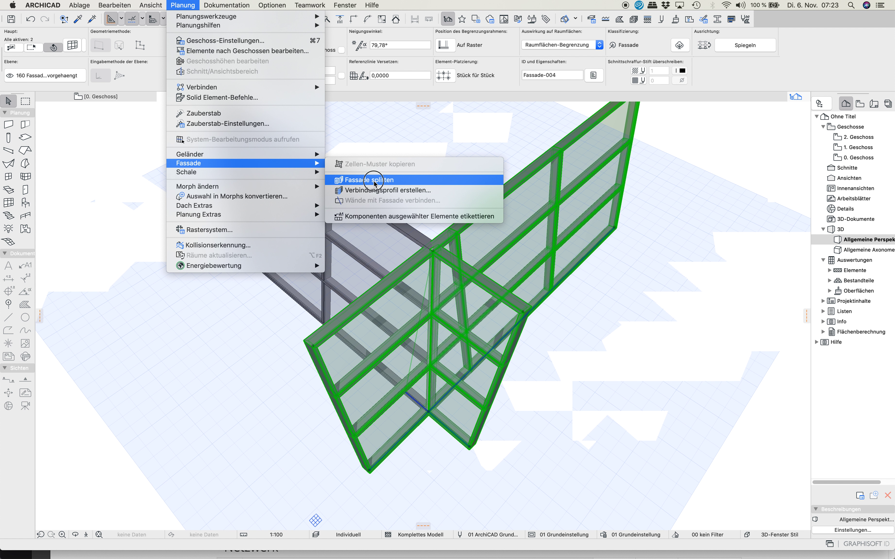
pyautogui.click(374, 180)
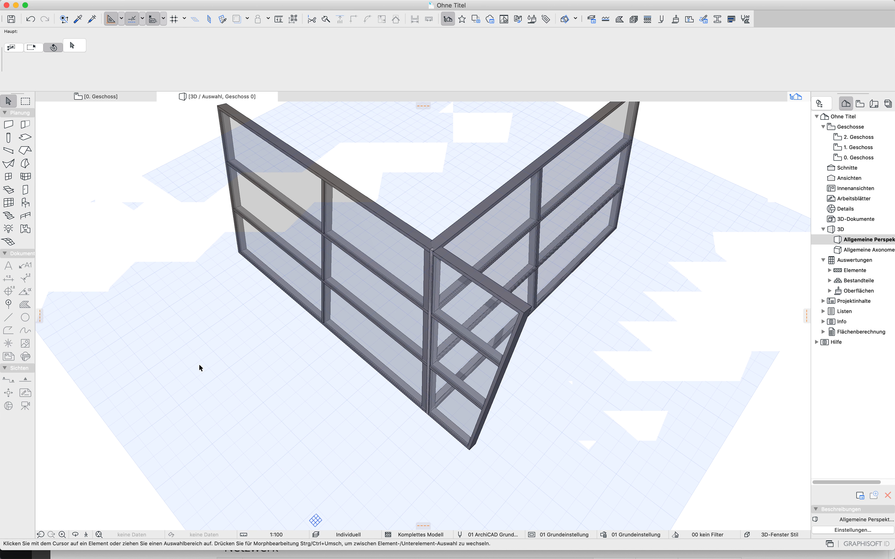
# - Select the leftover overhanging facade piece below the joint
pyautogui.click(504, 306)
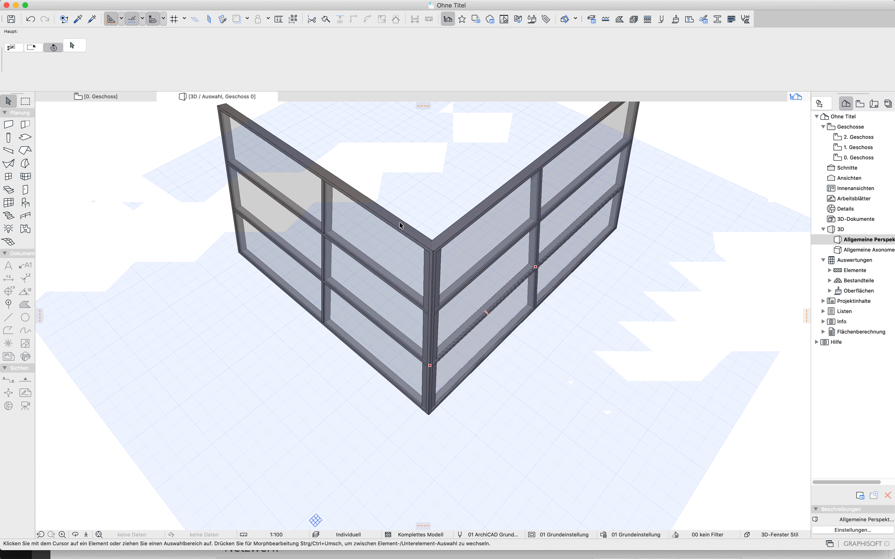
pyautogui.moveTo(433, 250)
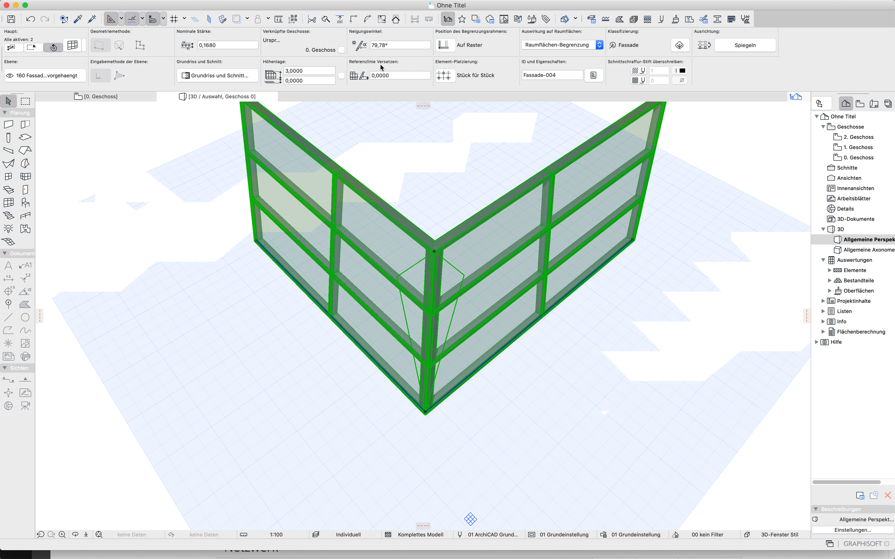
# - Create a Verbindungsprofil with Gehrung orientation between the two selected facades
pyautogui.click(183, 5)
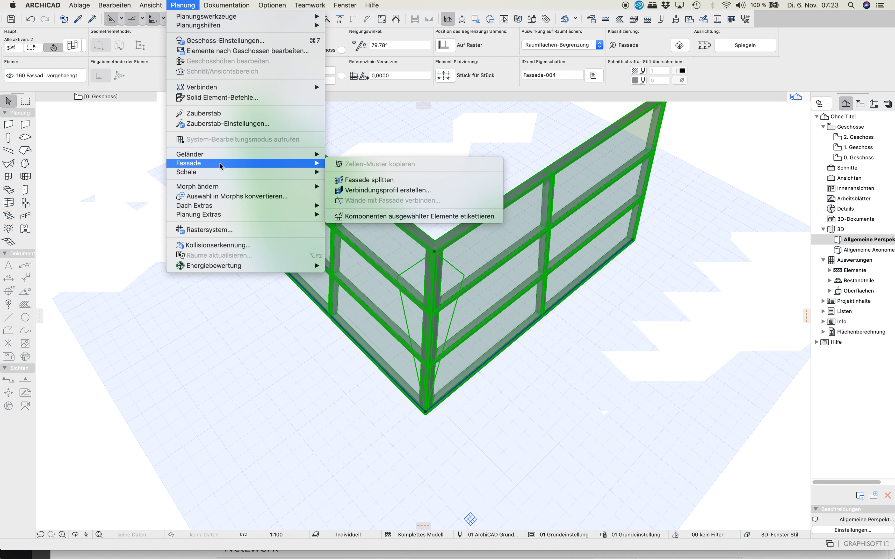
pyautogui.moveTo(400, 195)
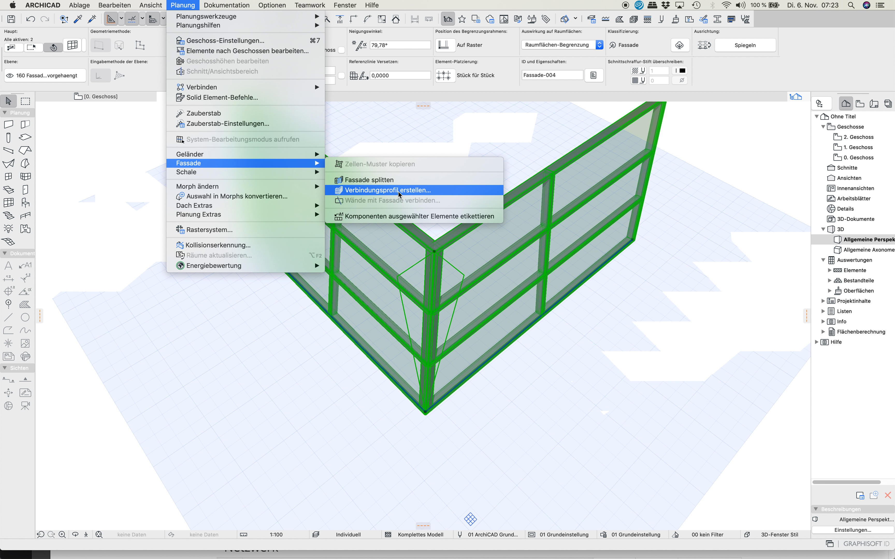
pyautogui.moveTo(385, 193)
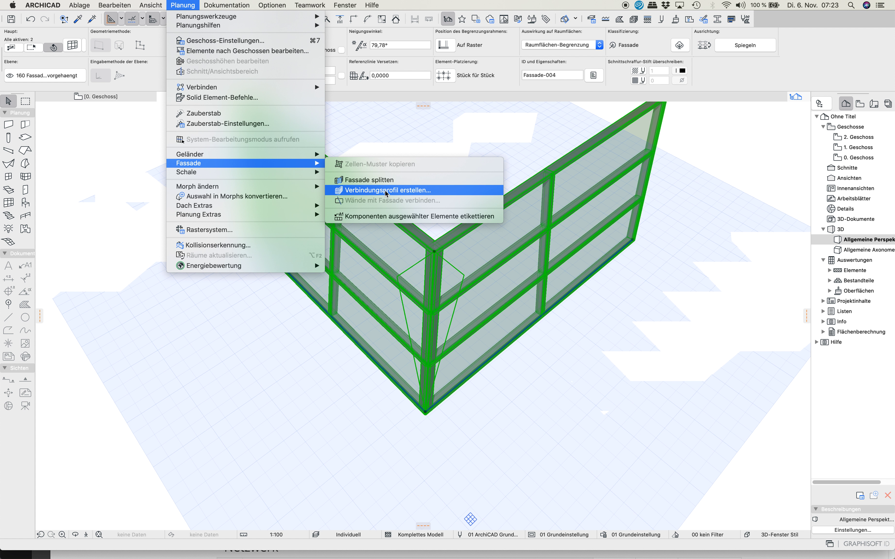
pyautogui.click(385, 190)
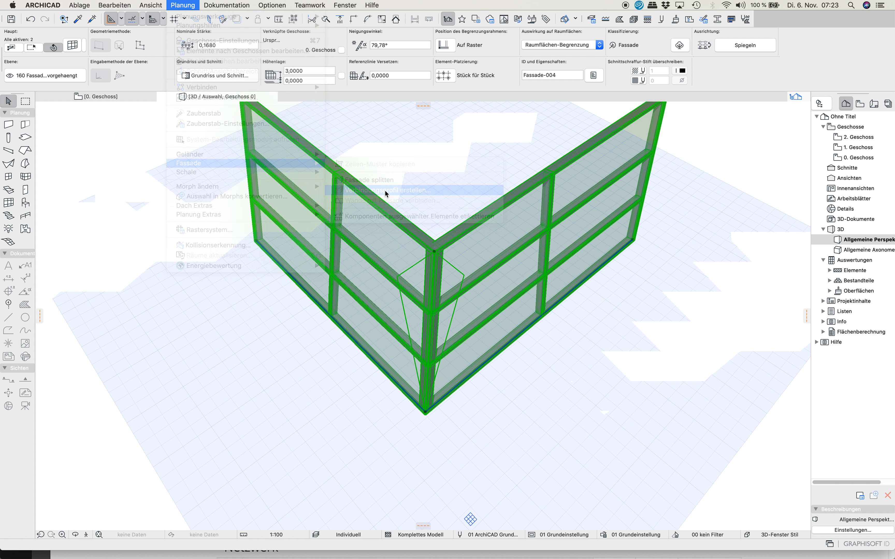
pyautogui.click(386, 191)
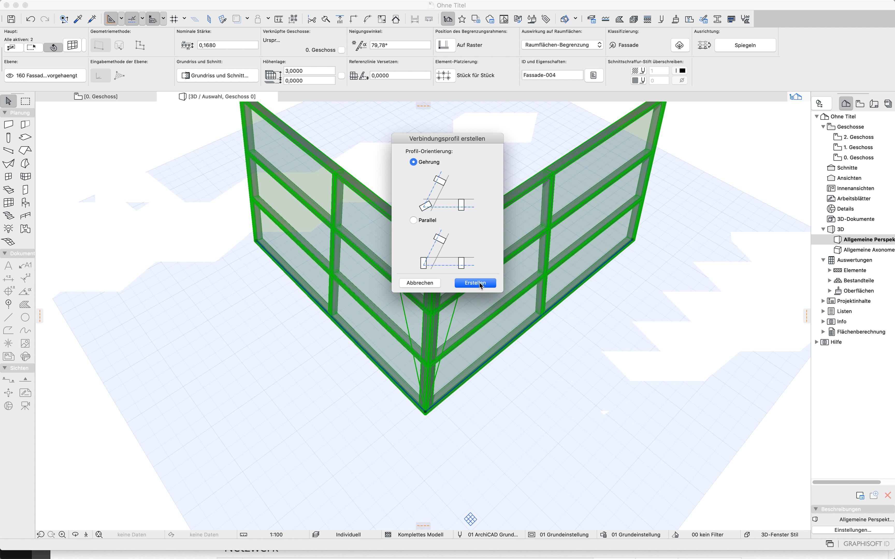
pyautogui.click(476, 283)
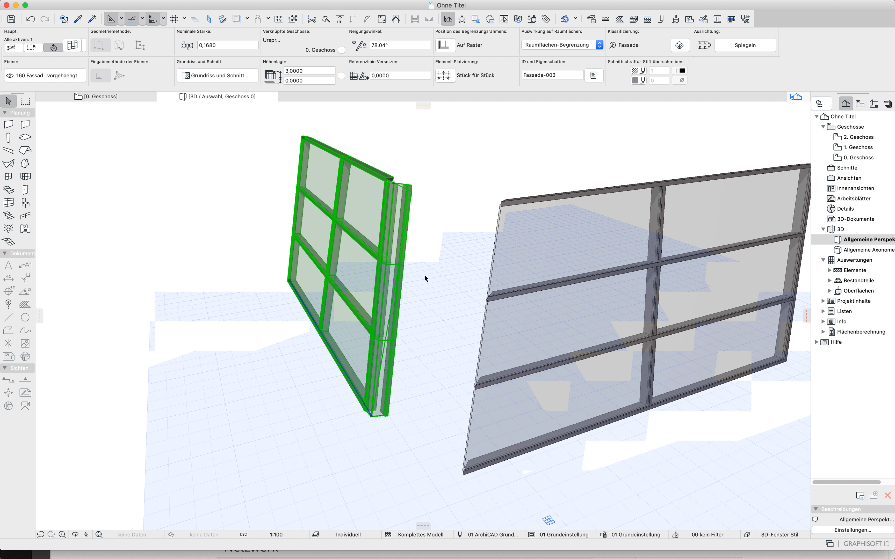
pyautogui.moveTo(414, 403)
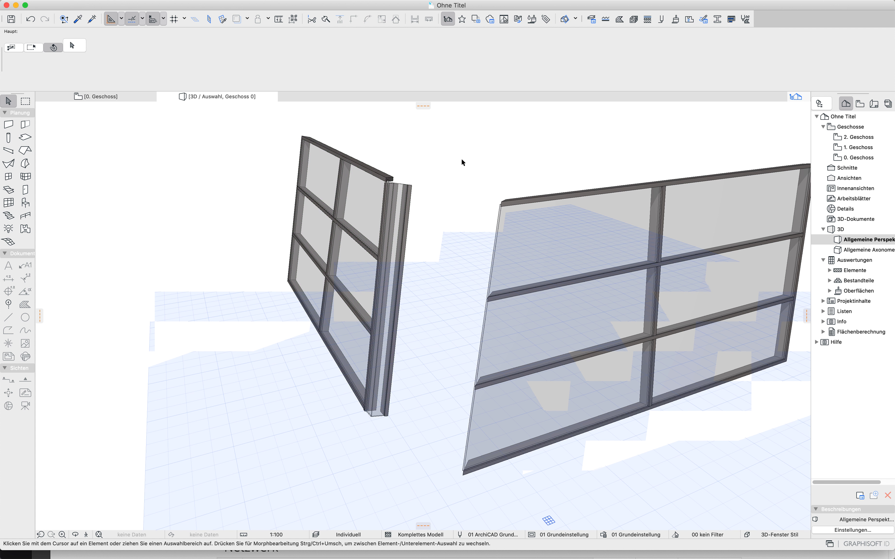
pyautogui.moveTo(380, 385)
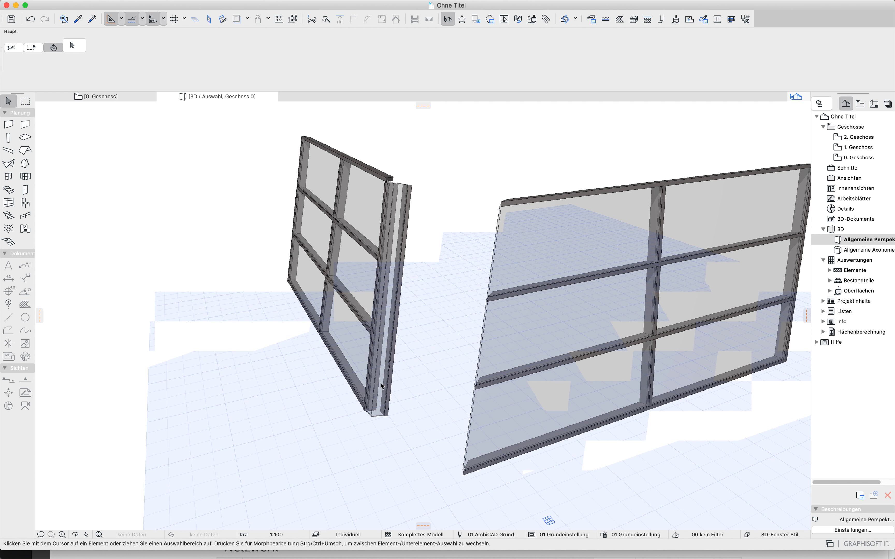
pyautogui.moveTo(398, 174)
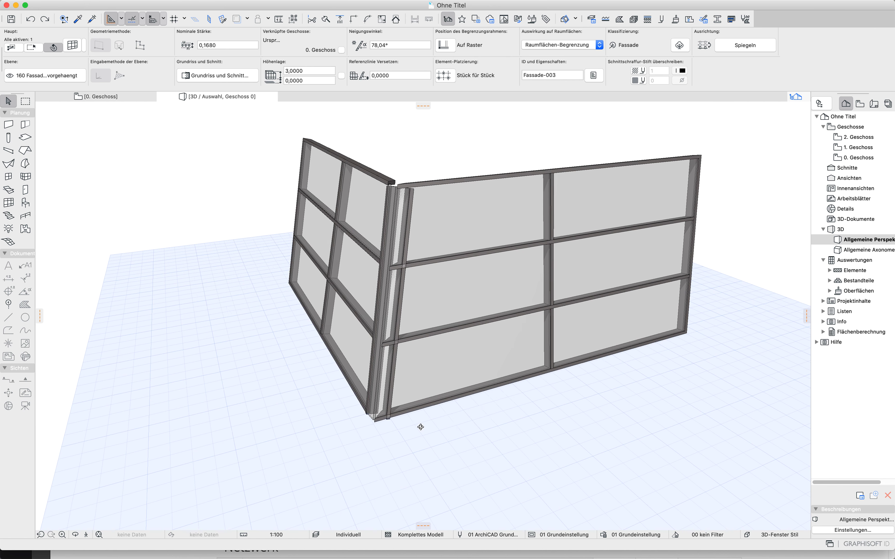
# - Enter edit mode on the left facade and select its corner connection profile
pyautogui.click(423, 334)
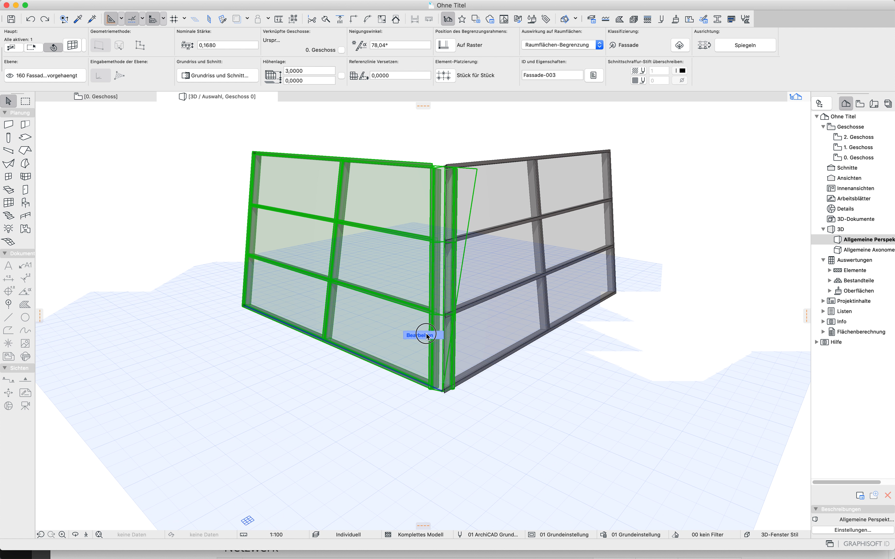
pyautogui.click(426, 337)
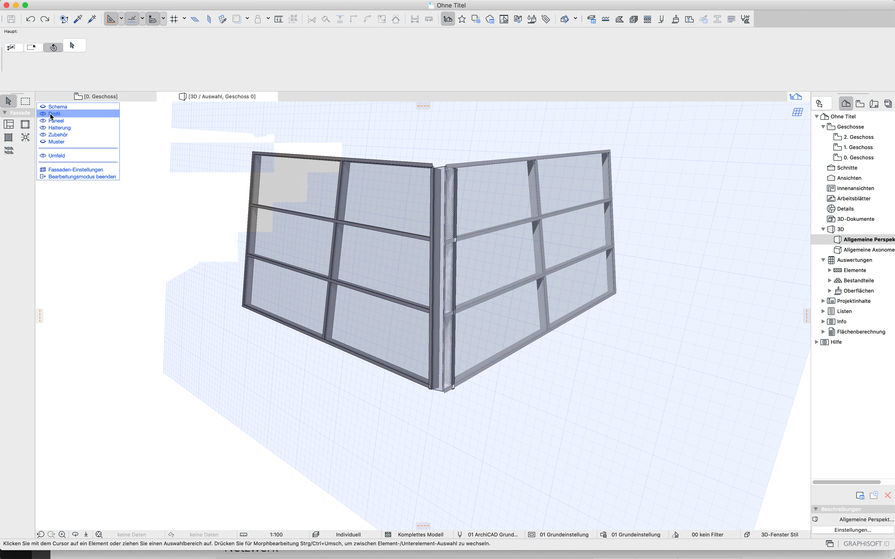
pyautogui.moveTo(436, 208)
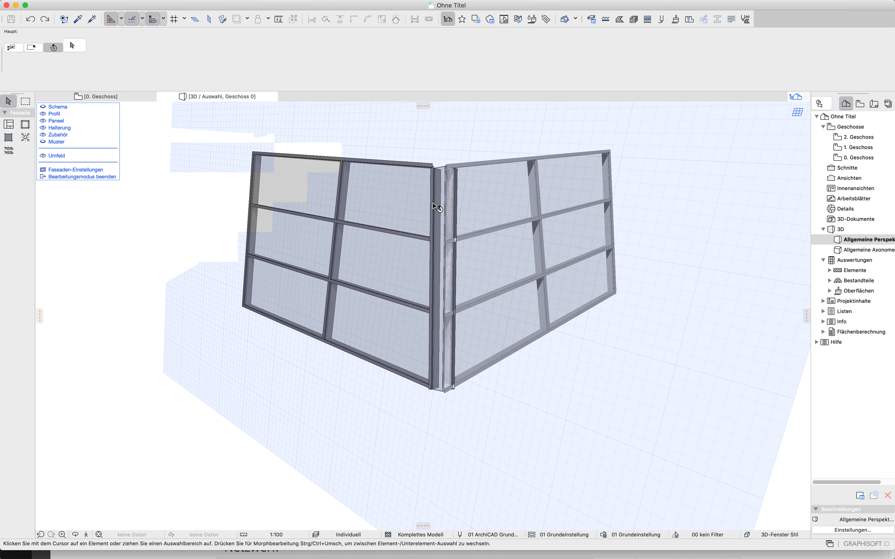
pyautogui.click(437, 208)
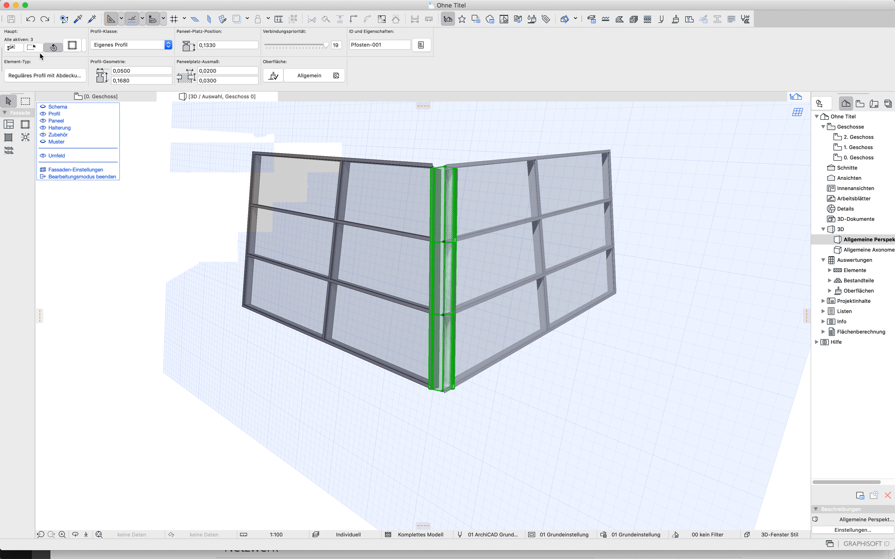
pyautogui.moveTo(74, 48)
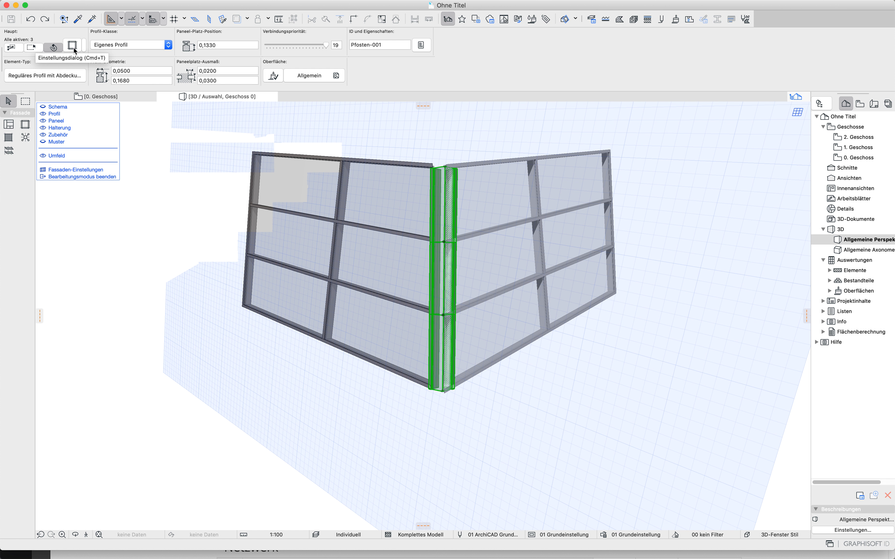
# - Set the selected corner profile type to Diagonales Profil 22 and confirm
pyautogui.click(72, 48)
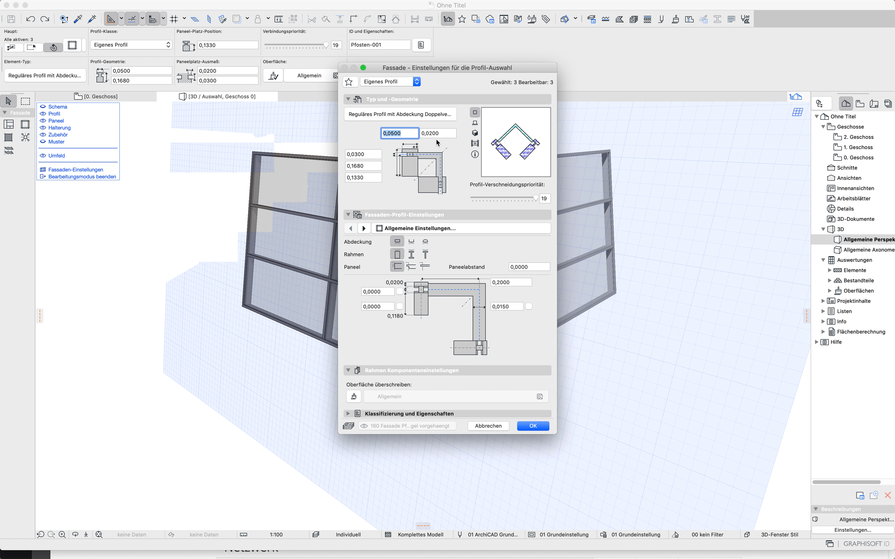
pyautogui.moveTo(442, 116)
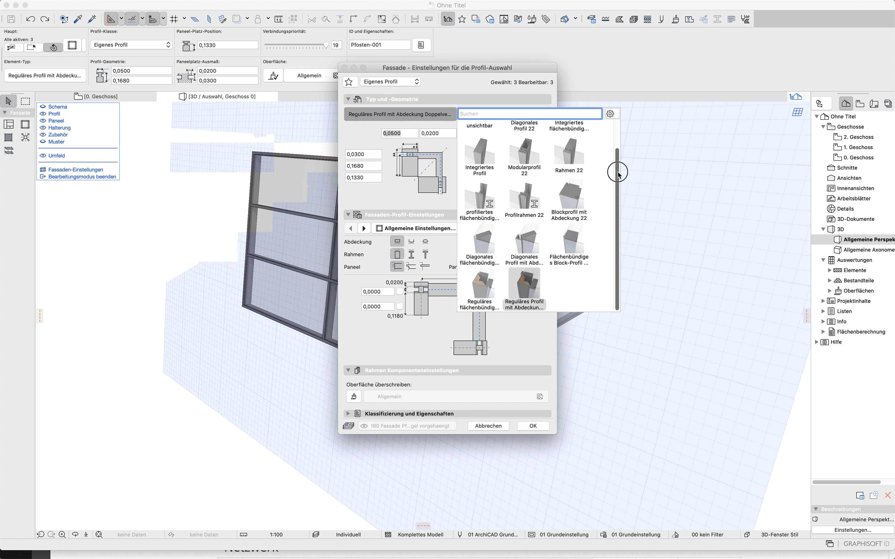
pyautogui.click(524, 149)
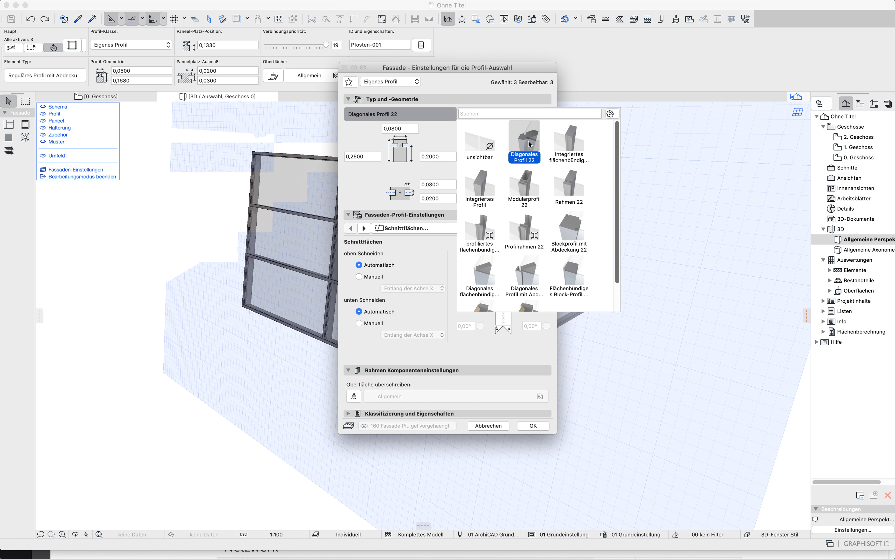
pyautogui.moveTo(577, 314)
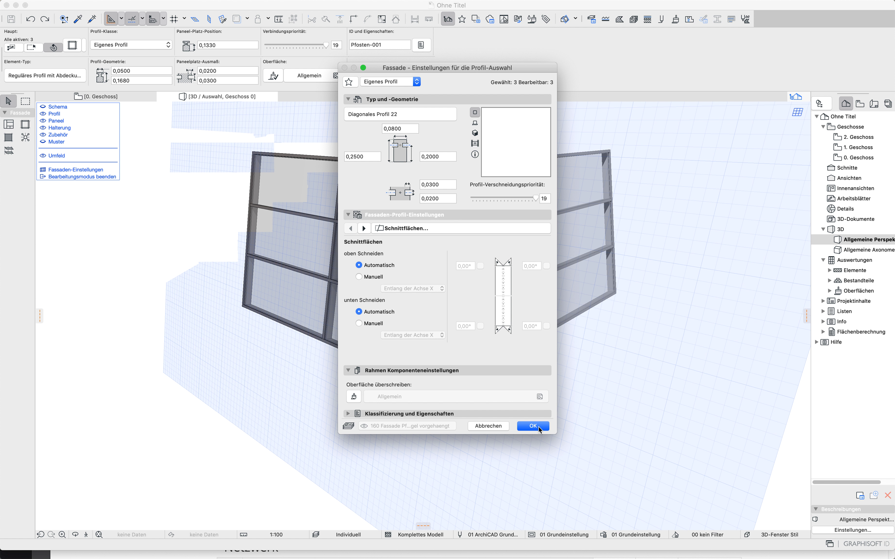
pyautogui.click(533, 426)
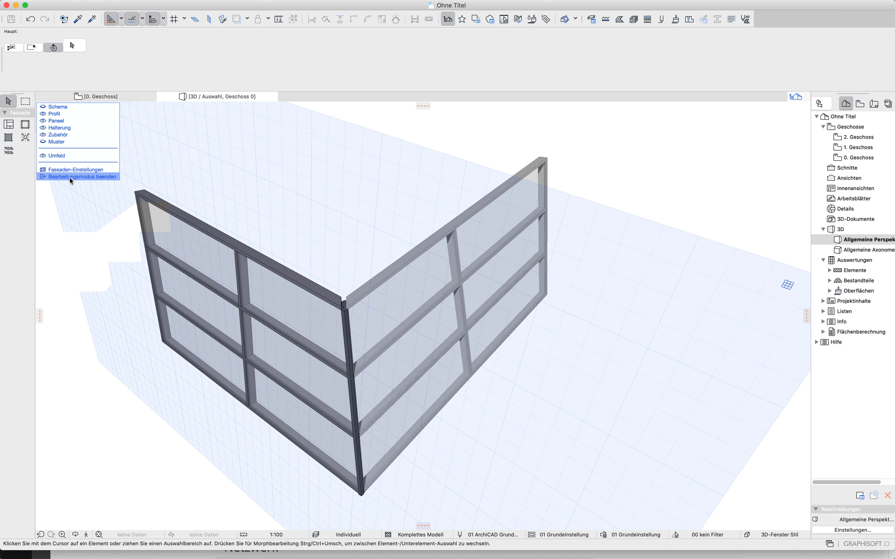
# - End facade editing mode and select the right-hand facade
pyautogui.click(82, 177)
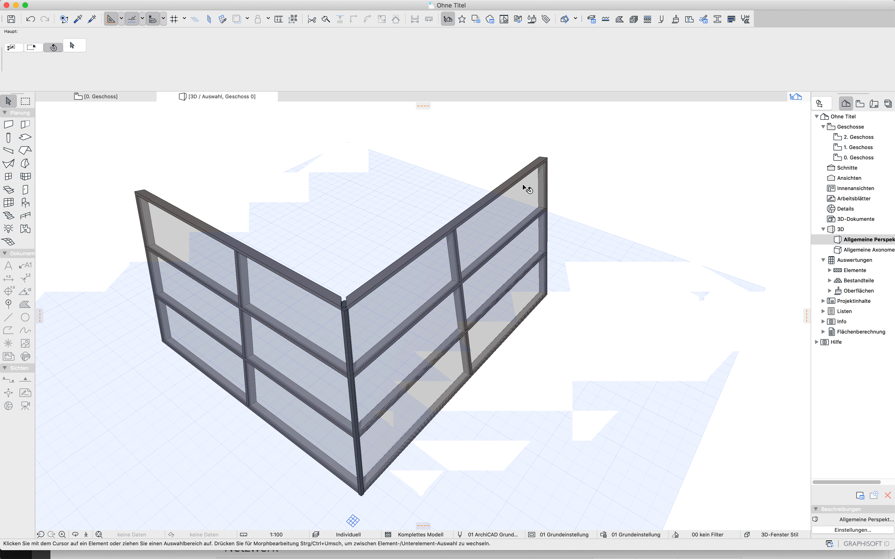
pyautogui.click(526, 188)
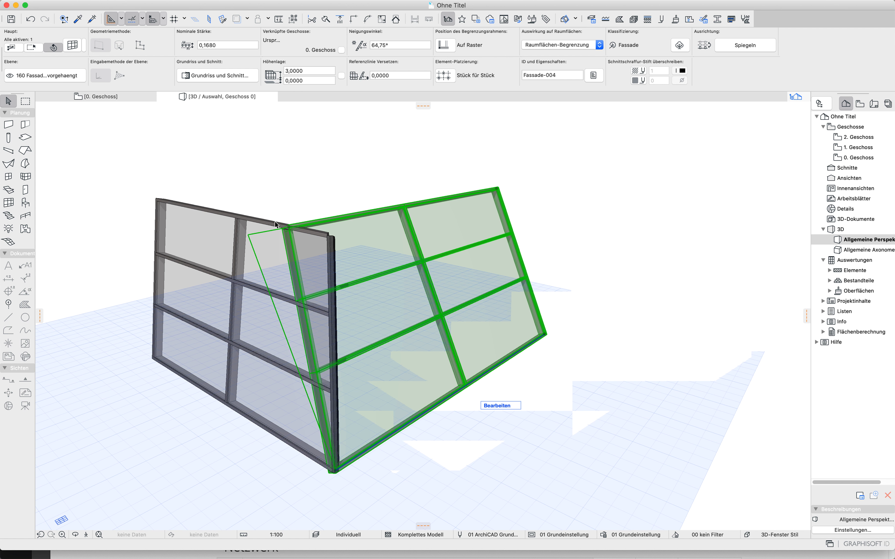
pyautogui.moveTo(293, 265)
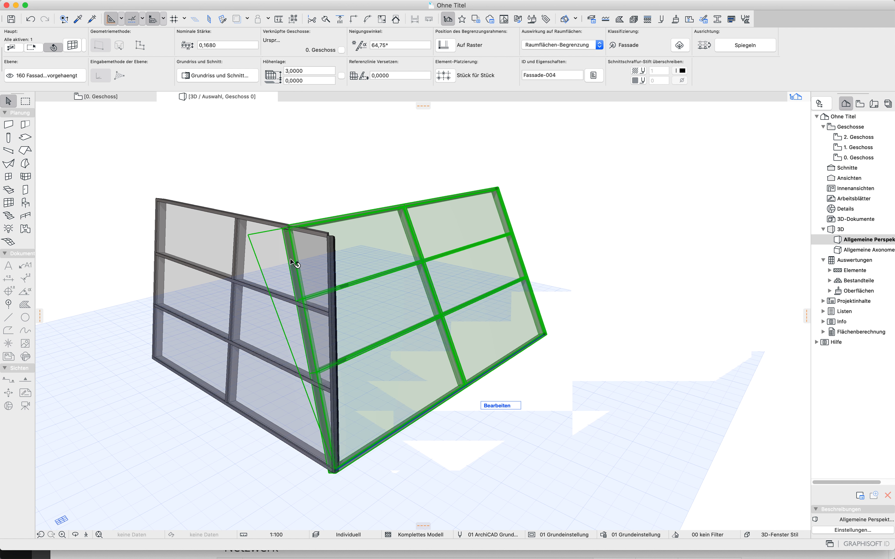
pyautogui.moveTo(415, 243)
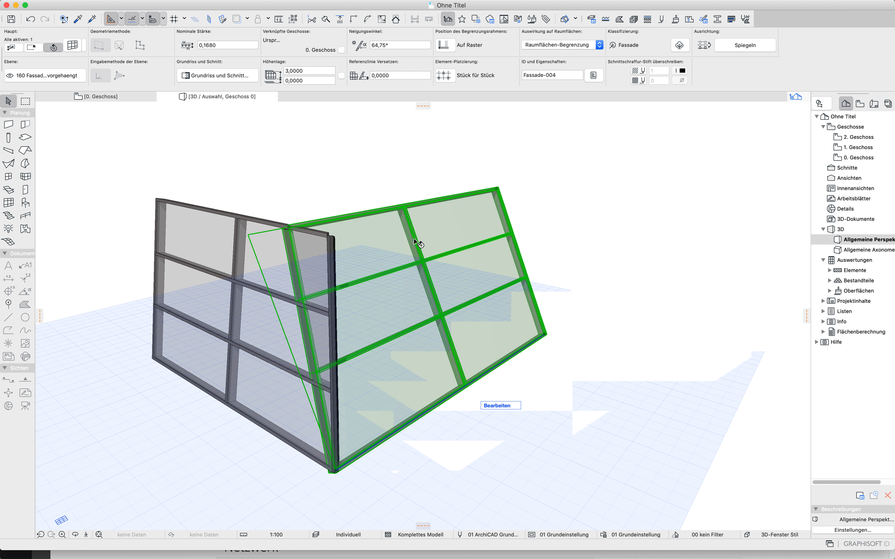
pyautogui.moveTo(633, 324)
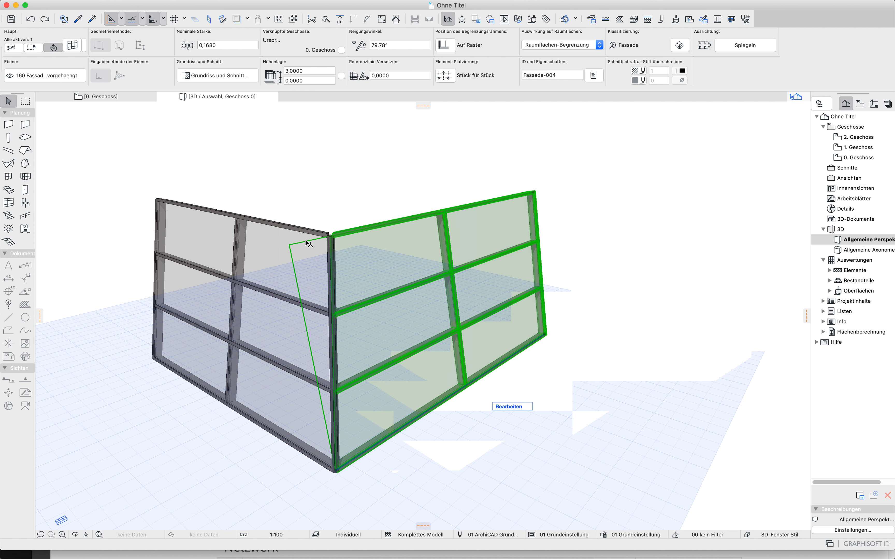
pyautogui.moveTo(391, 397)
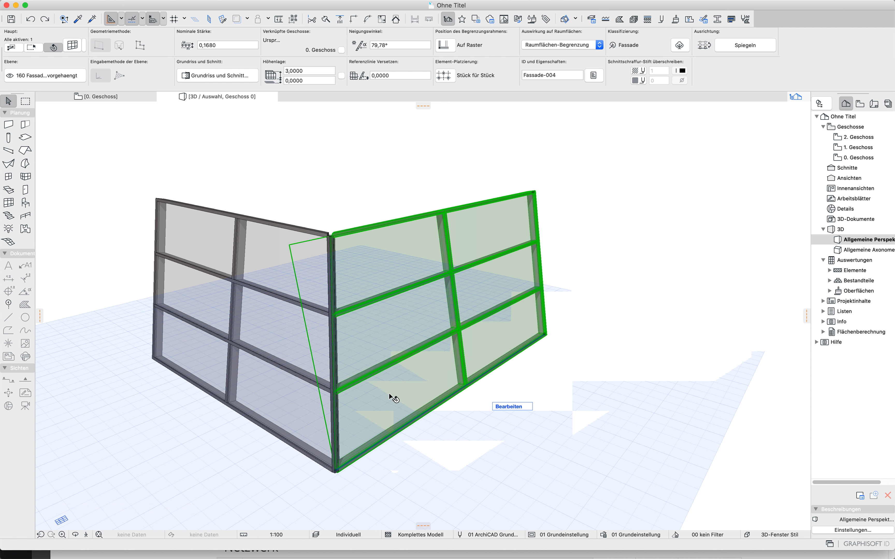
pyautogui.moveTo(488, 438)
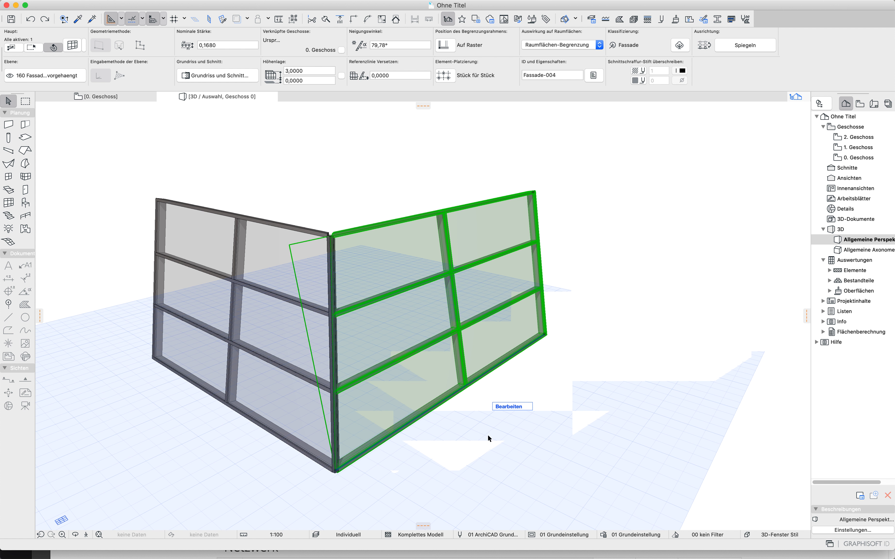
pyautogui.moveTo(553, 453)
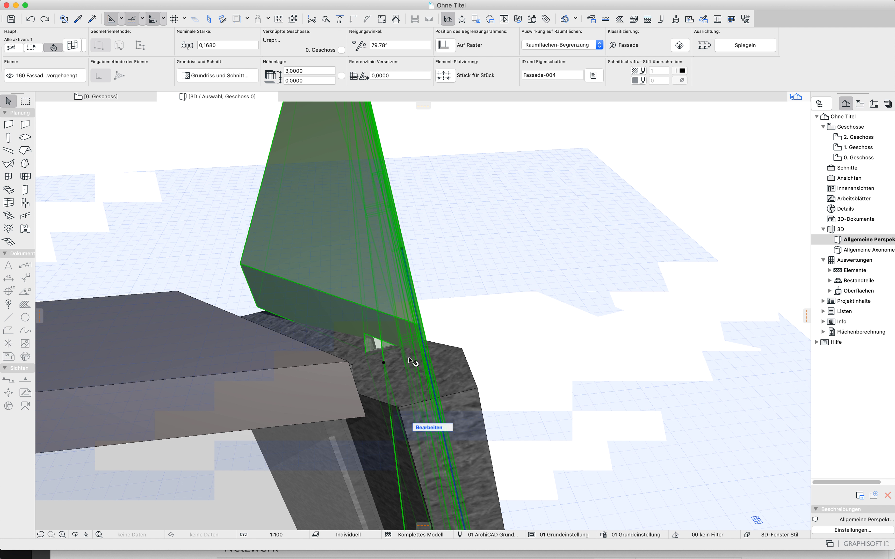
pyautogui.moveTo(398, 420)
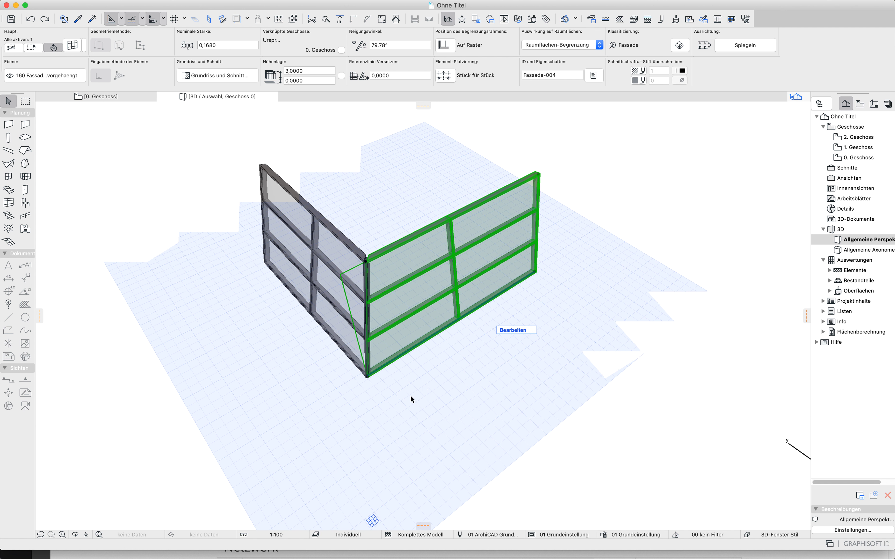
pyautogui.moveTo(511, 414)
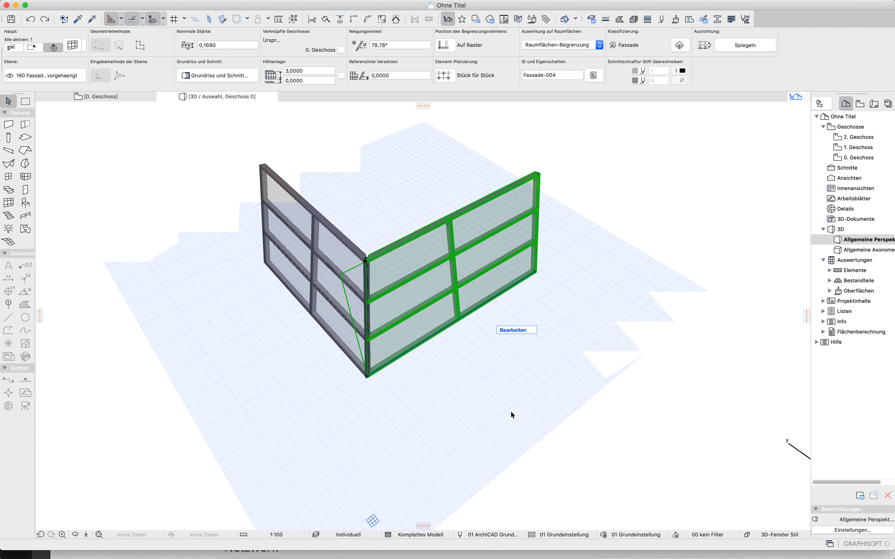
pyautogui.moveTo(553, 282)
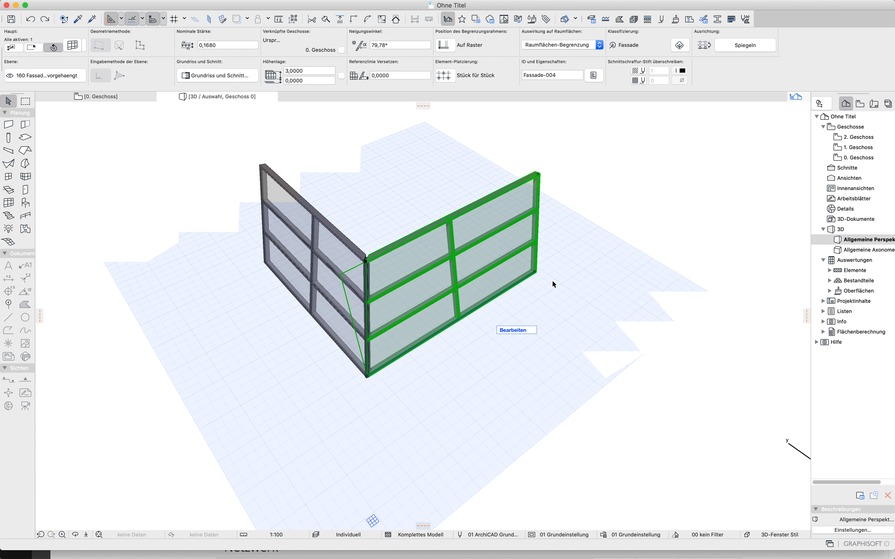